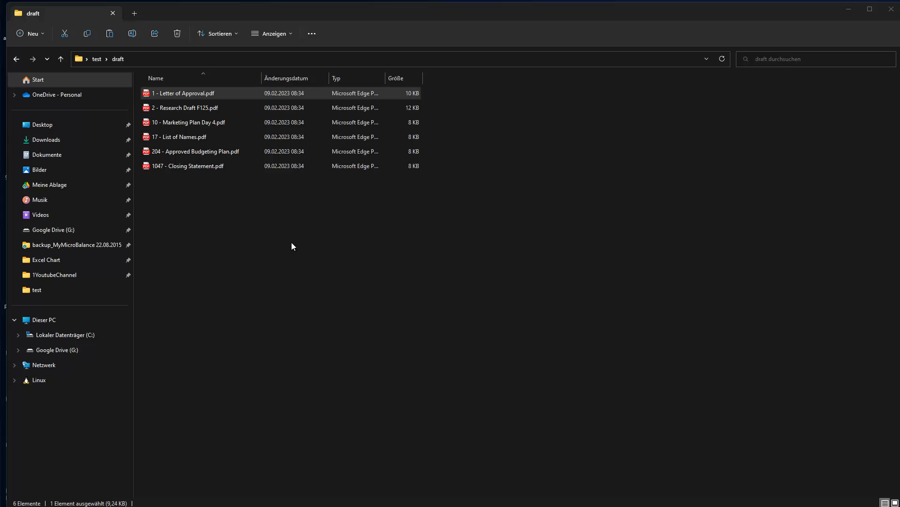
mouse_move(273, 228)
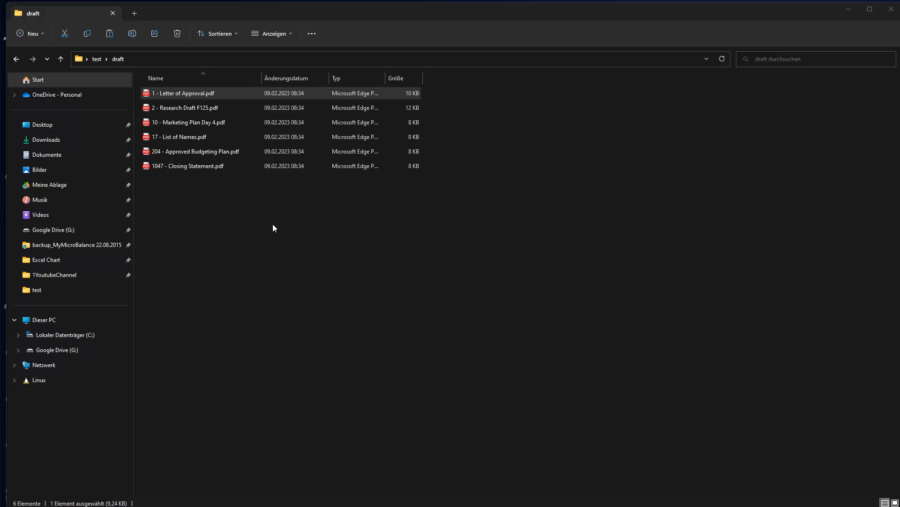
mouse_move(85, 138)
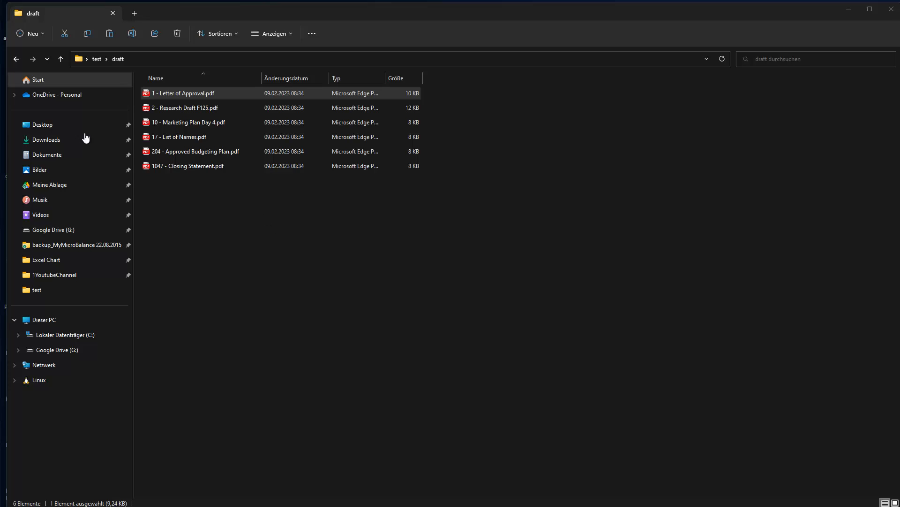
Step: Go up to the test folder, browse into draft, and select a cover PDF
left_click(60, 58)
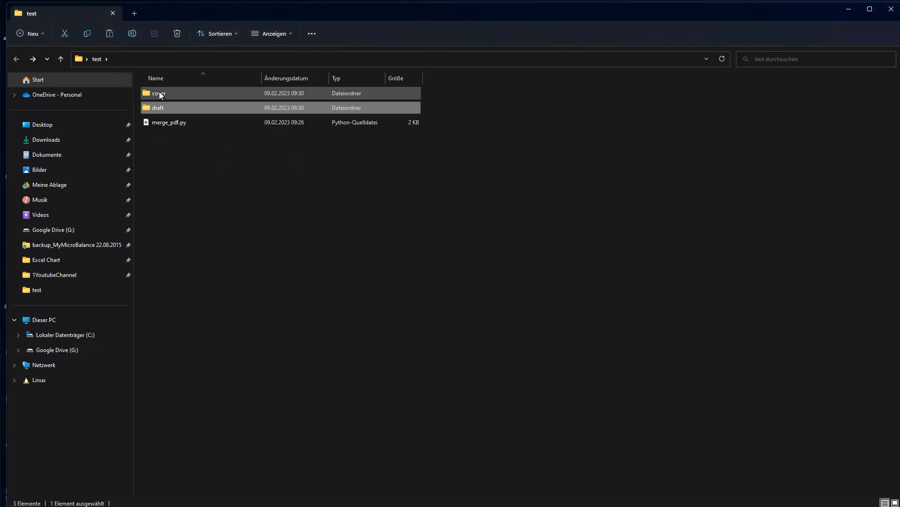
double_click(158, 92)
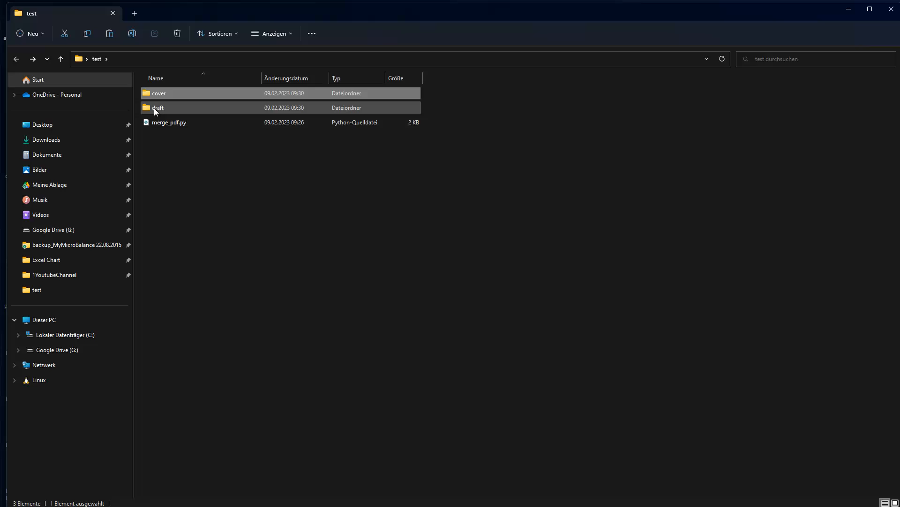
double_click(158, 107)
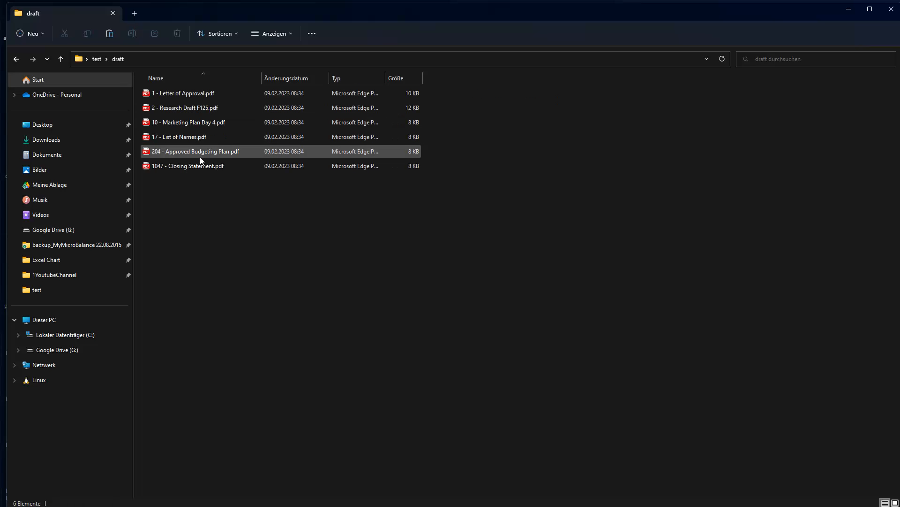
left_click(184, 93)
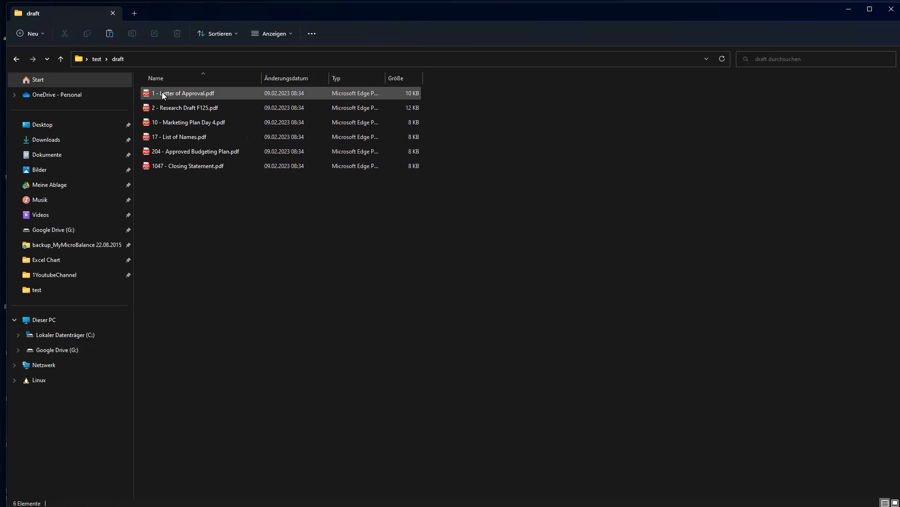
mouse_move(179, 93)
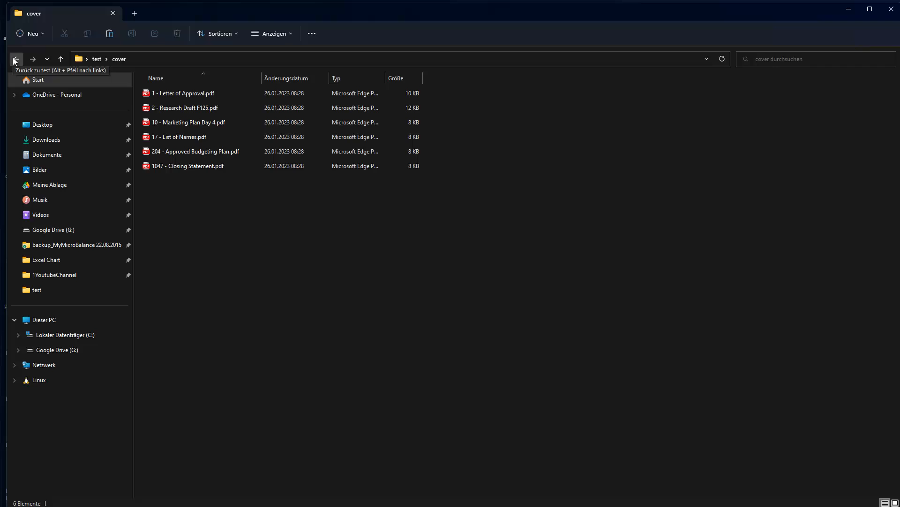
mouse_move(15, 62)
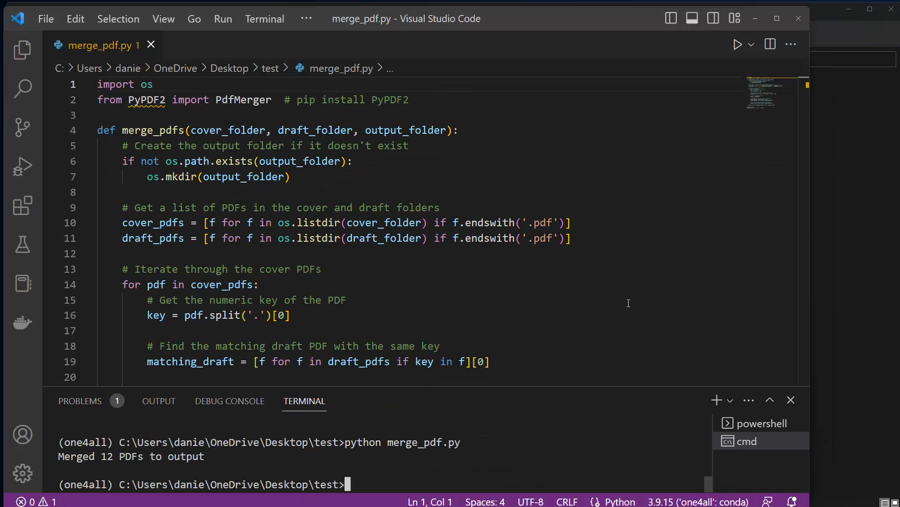
mouse_move(414, 286)
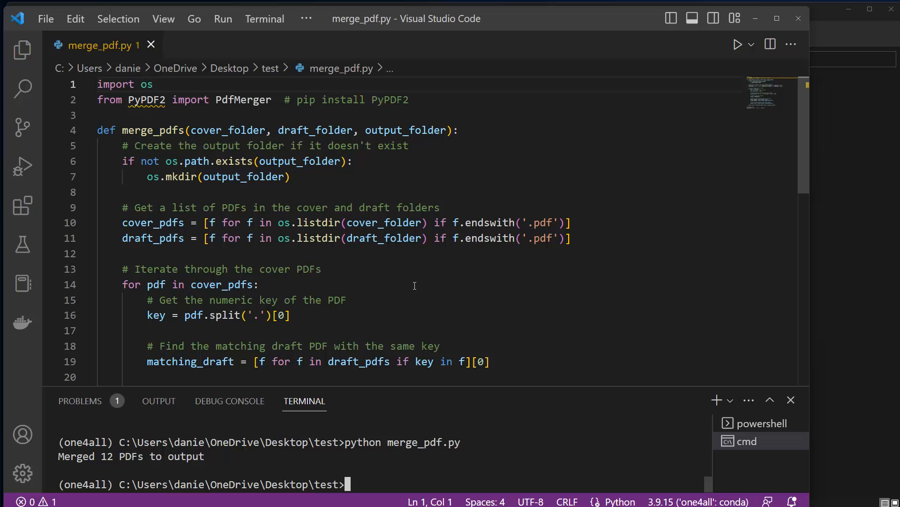
mouse_move(389, 238)
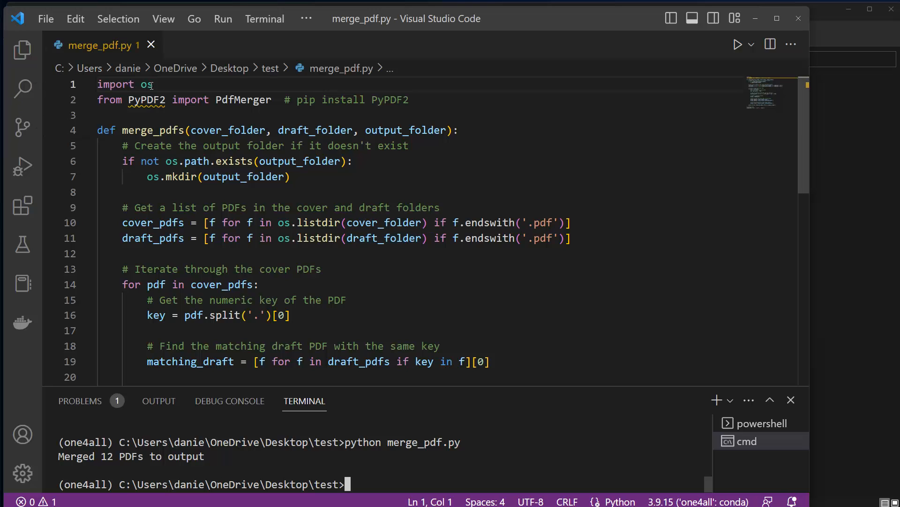
mouse_move(146, 99)
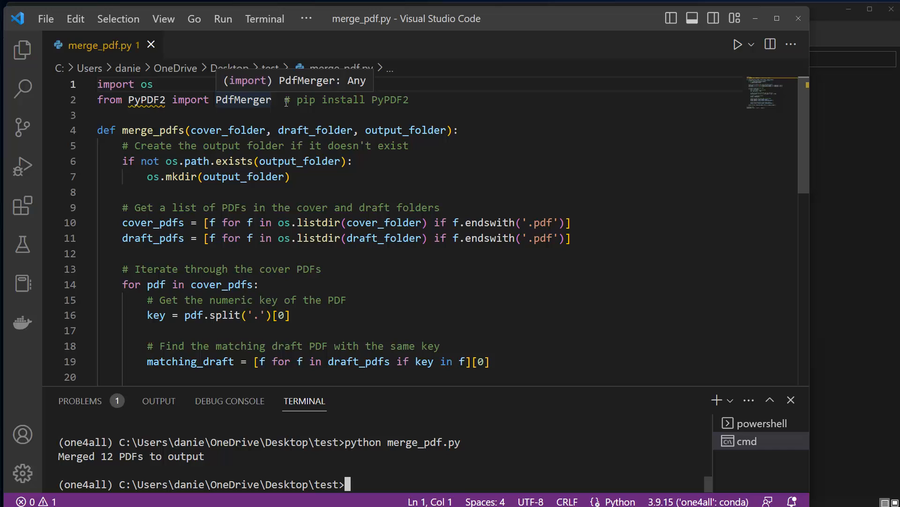
mouse_move(280, 100)
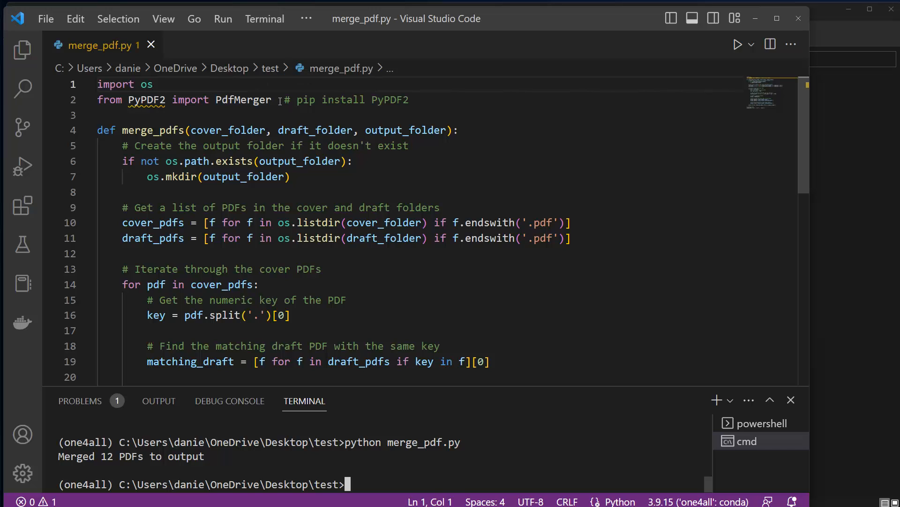
mouse_move(242, 99)
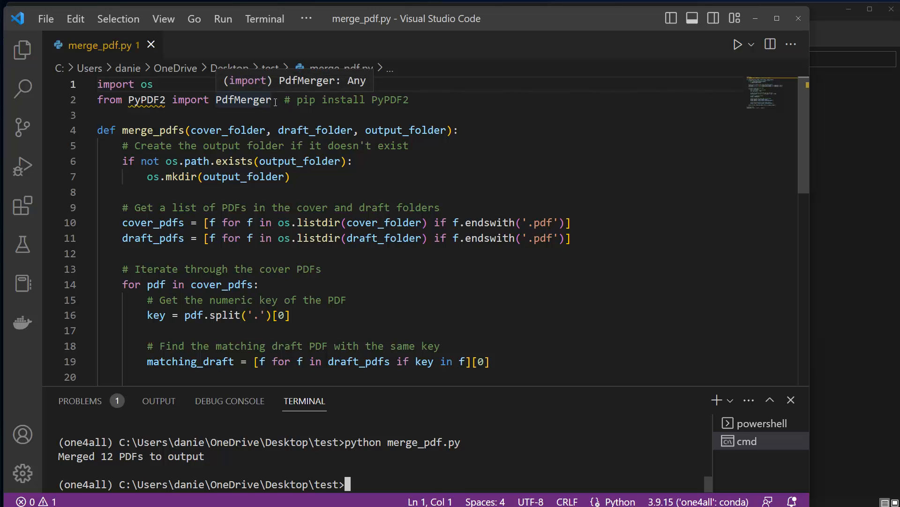
mouse_move(223, 117)
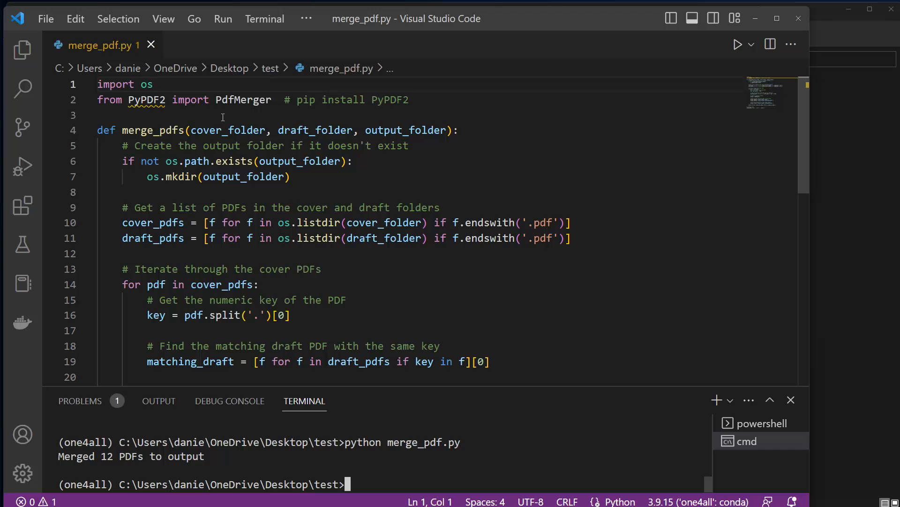
mouse_move(405, 130)
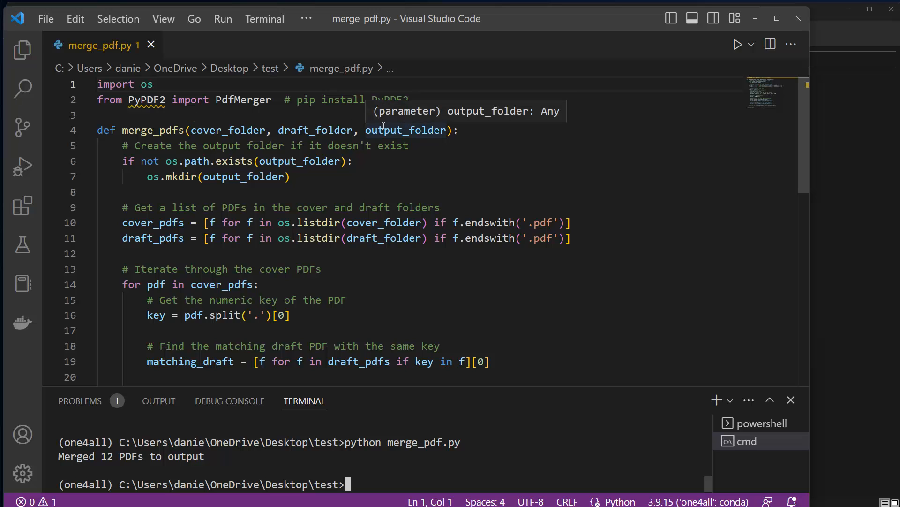
mouse_move(406, 129)
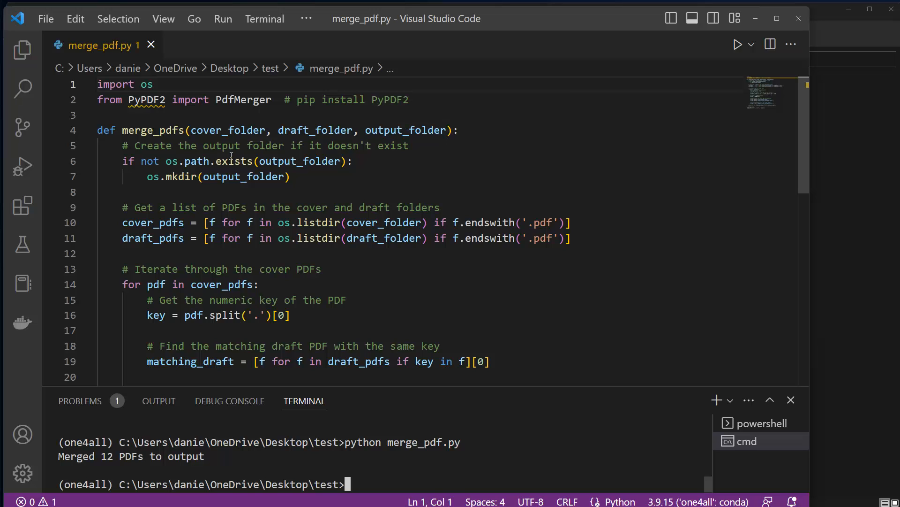
mouse_move(406, 130)
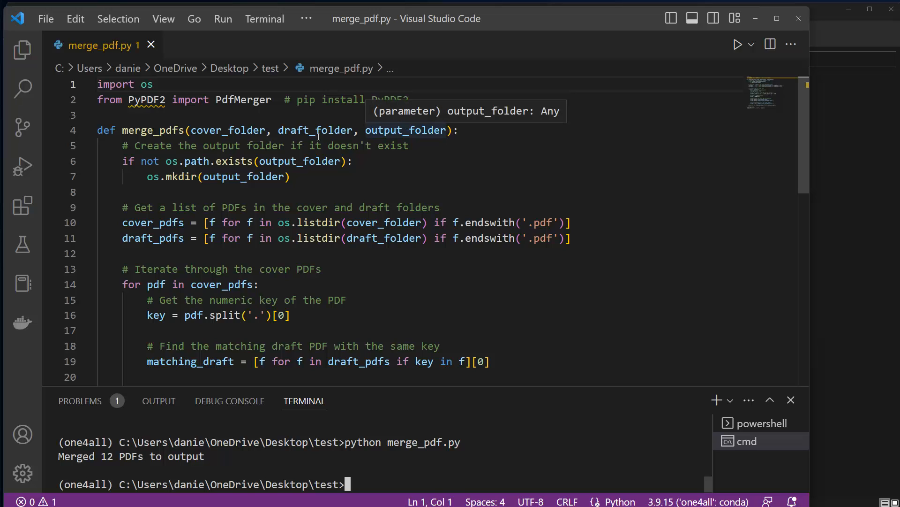
mouse_move(826, 244)
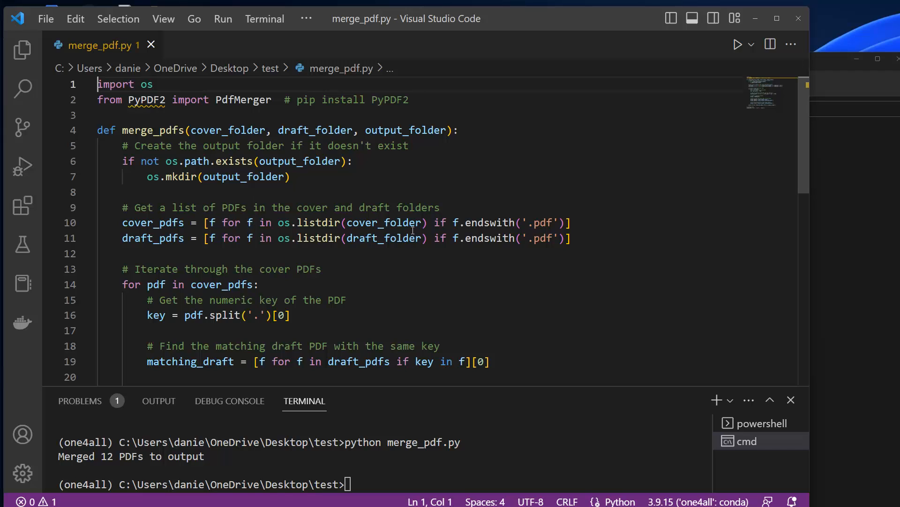
mouse_move(511, 245)
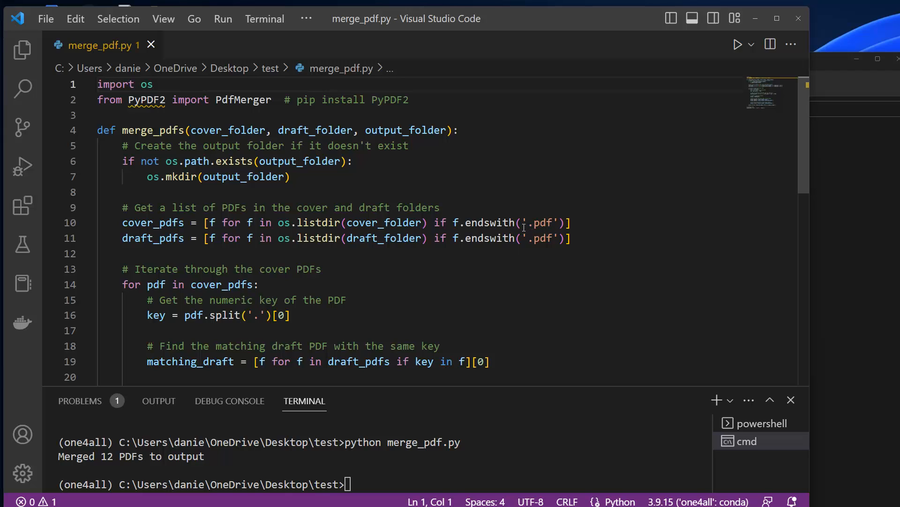
left_click(98, 84)
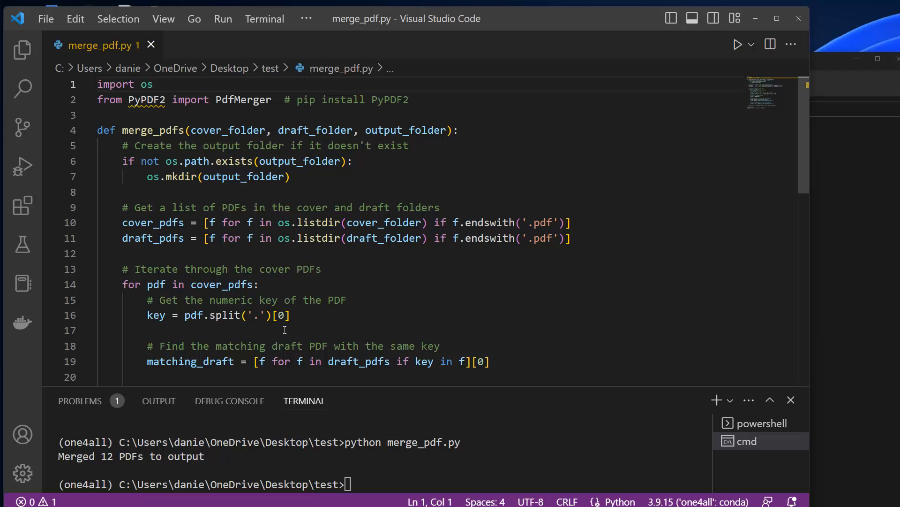
mouse_move(276, 315)
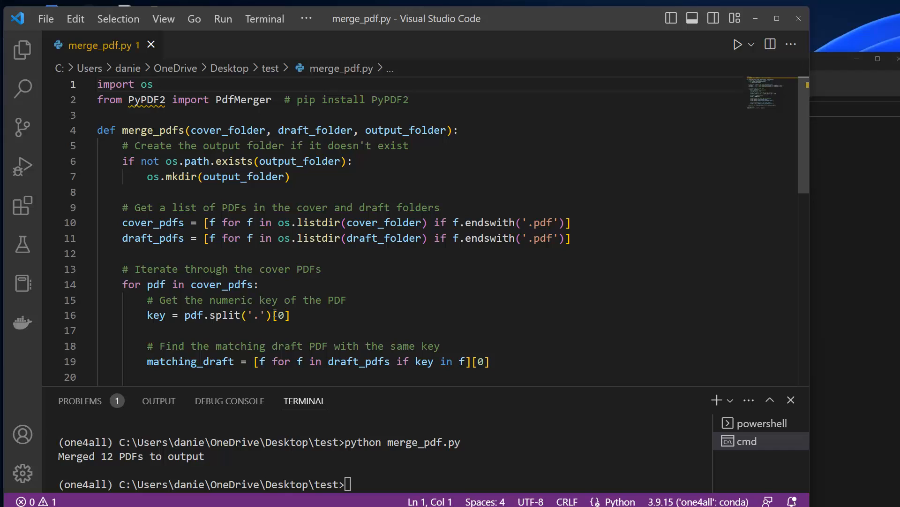
mouse_move(240, 343)
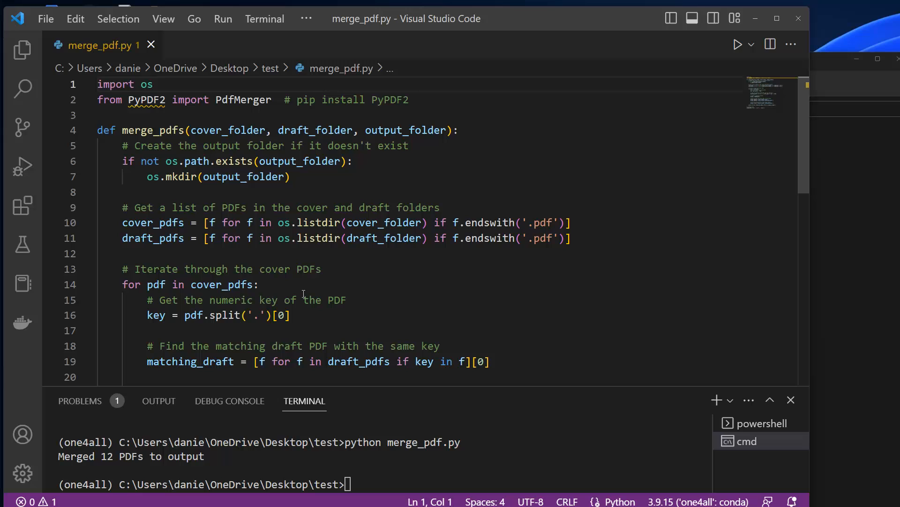
scroll("down", 3)
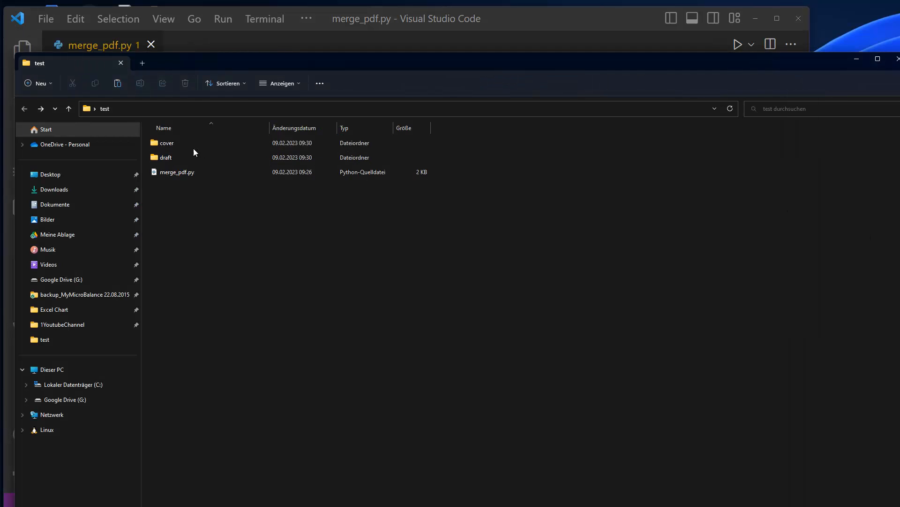
Step: Open test's draft folder and select one of its numbered draft PDFs
double_click(167, 143)
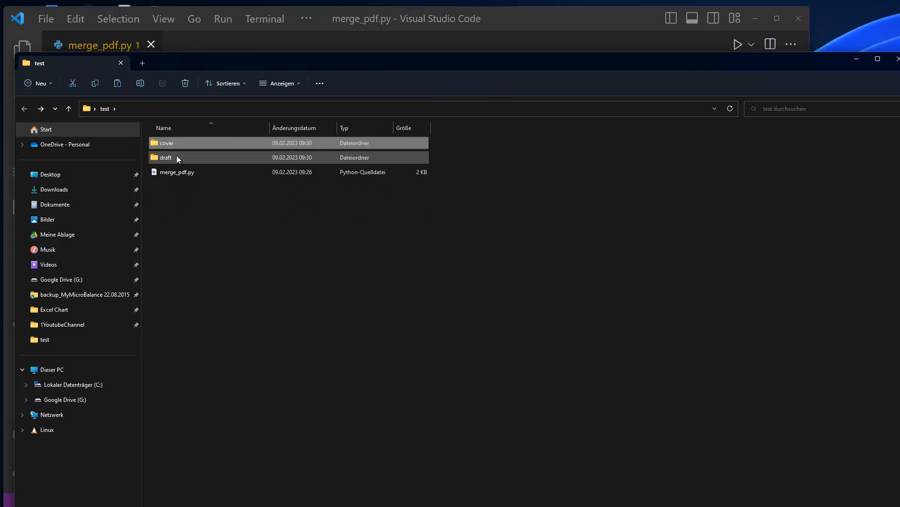
double_click(166, 157)
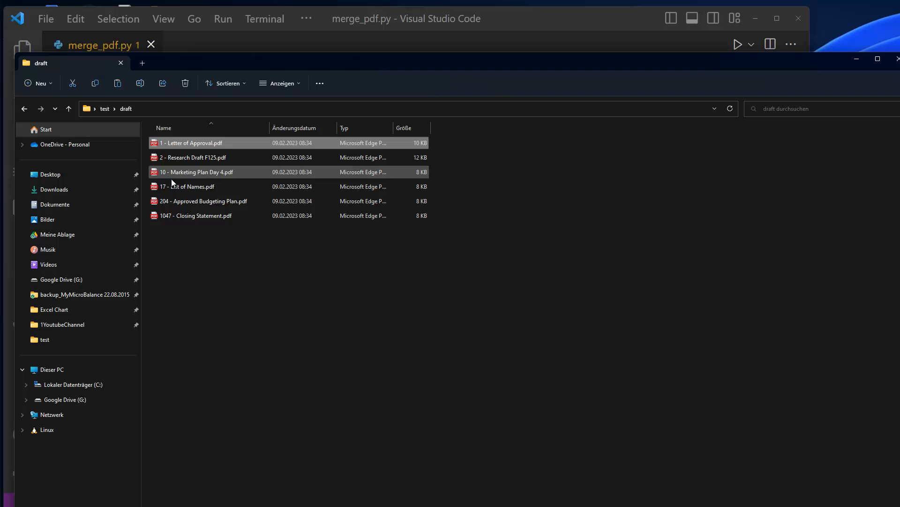
left_click(67, 109)
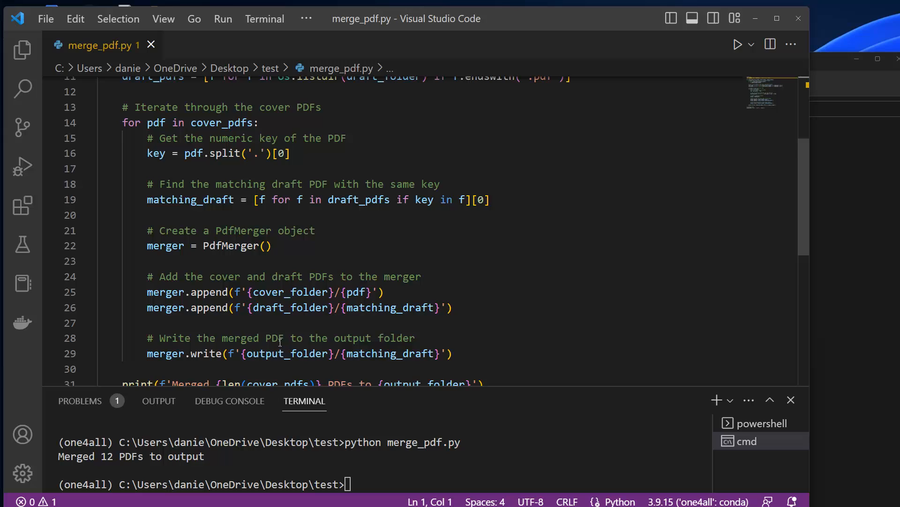
scroll("down", 3)
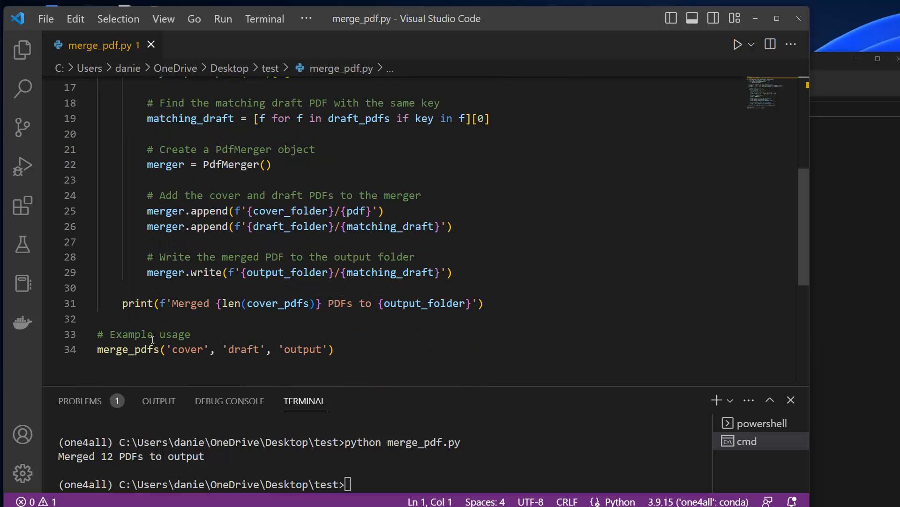
scroll("up", 3)
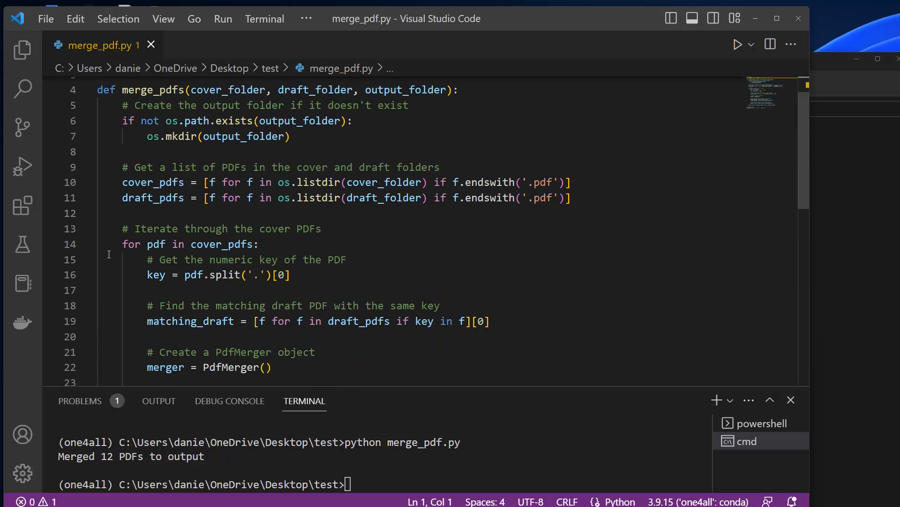
scroll("down", 3)
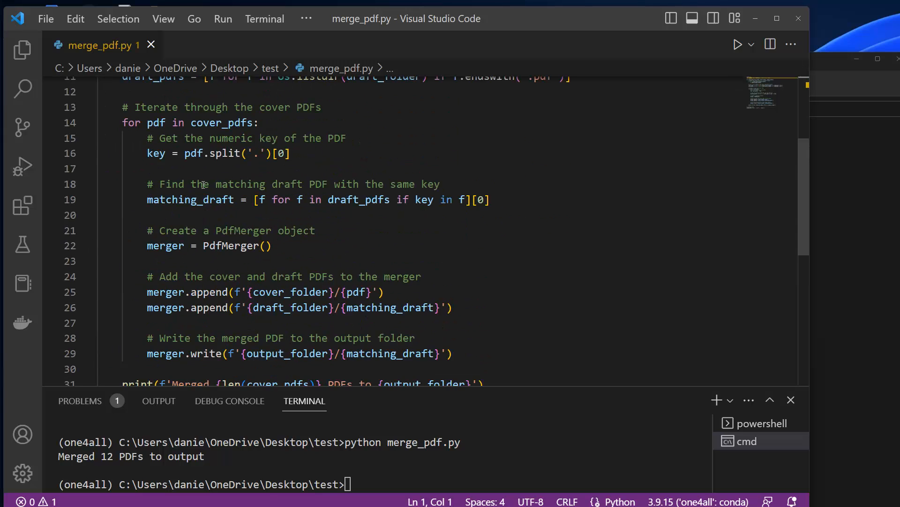
scroll("down", 3)
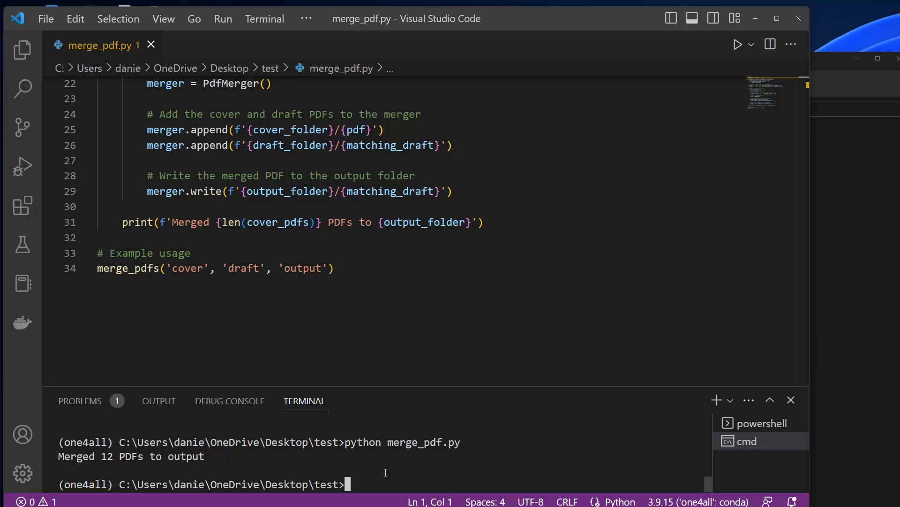
Step: Run 'python merge_pdf.py' in the VS Code terminal
type("python merge_pdf.py")
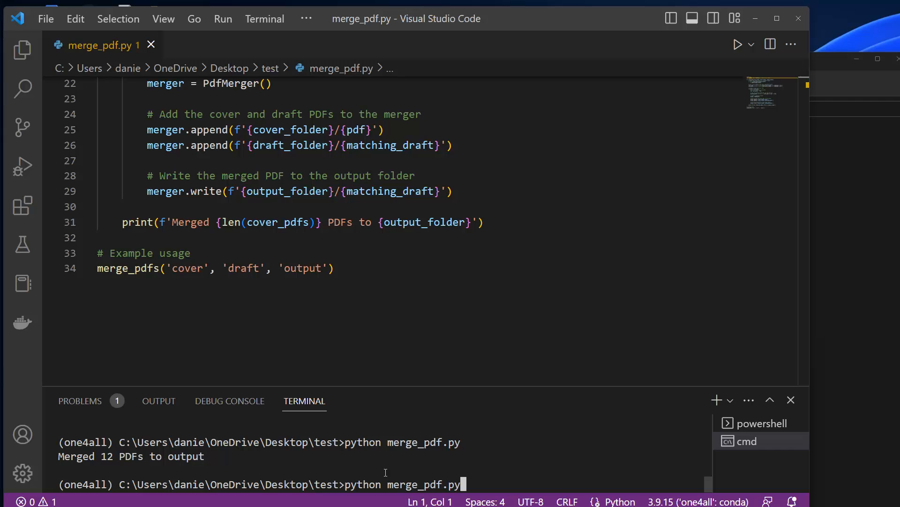
key("Return")
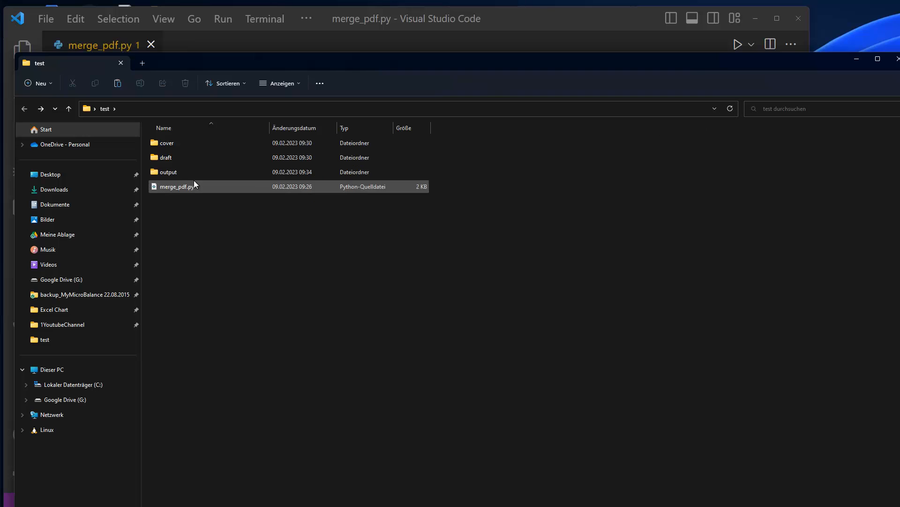
Step: Open the output folder in test and select one of the merged PDFs
double_click(168, 171)
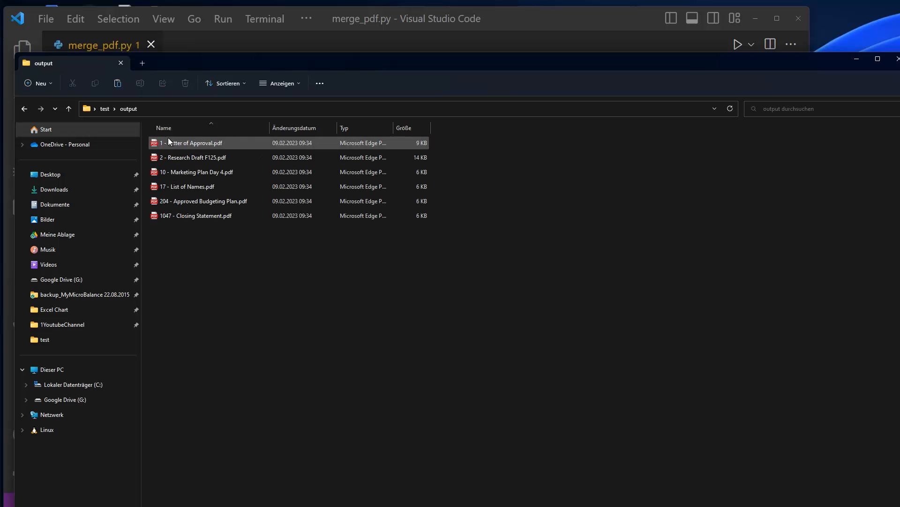
left_click(207, 216)
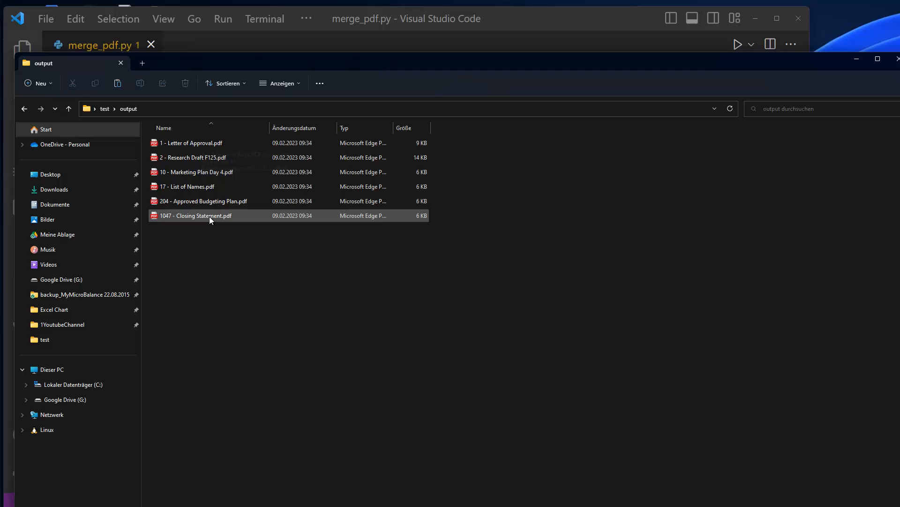
mouse_move(196, 218)
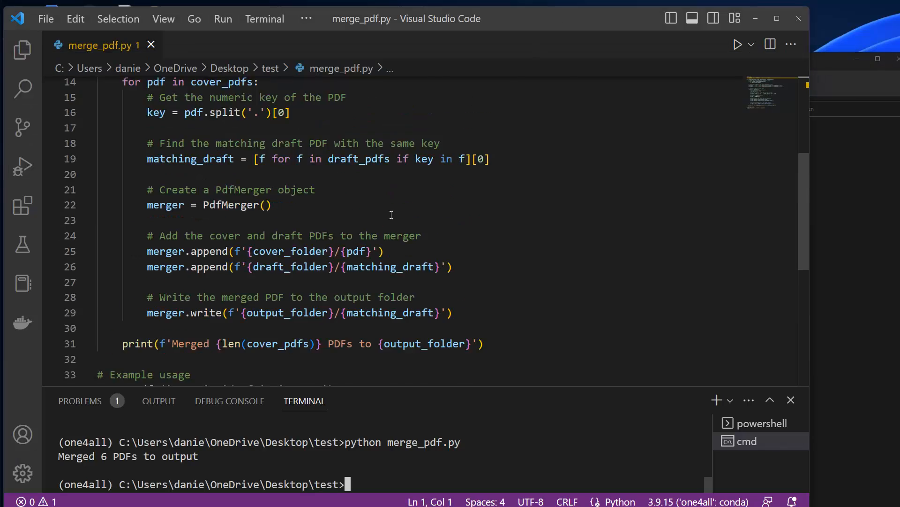
scroll("up", 3)
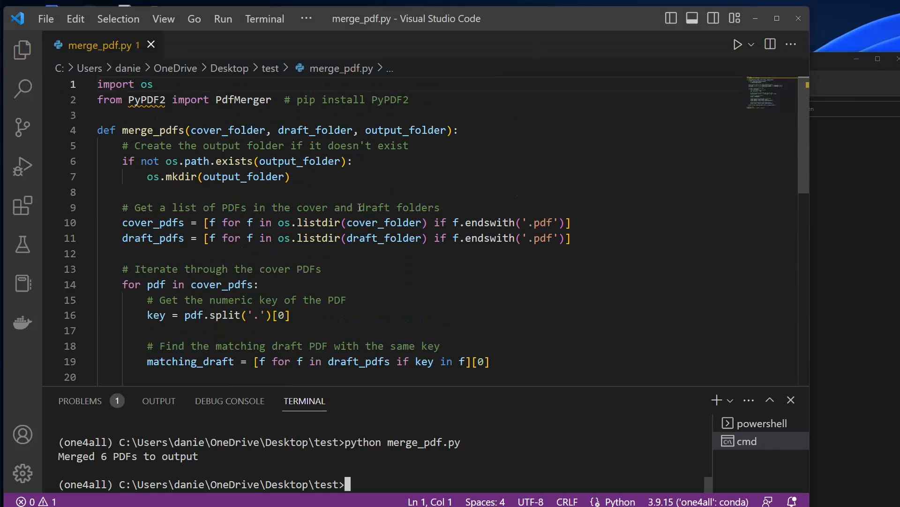
mouse_move(146, 99)
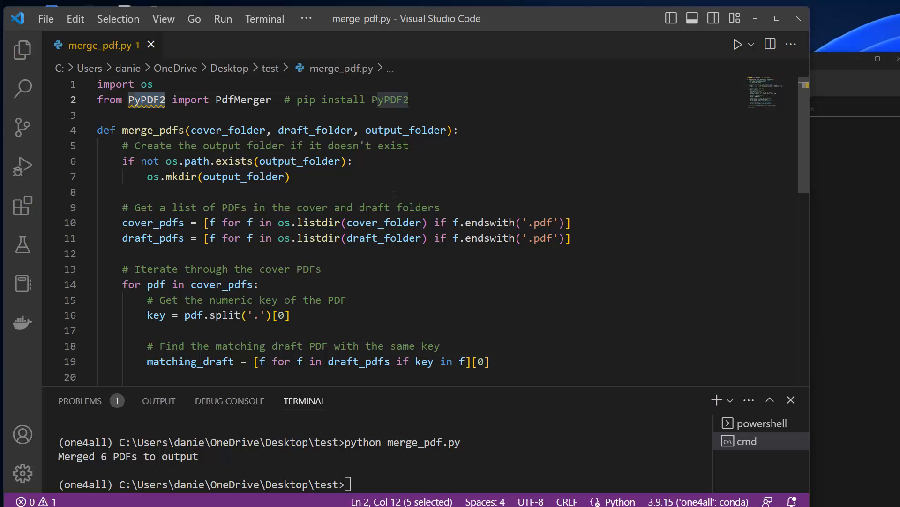
scroll("down", 3)
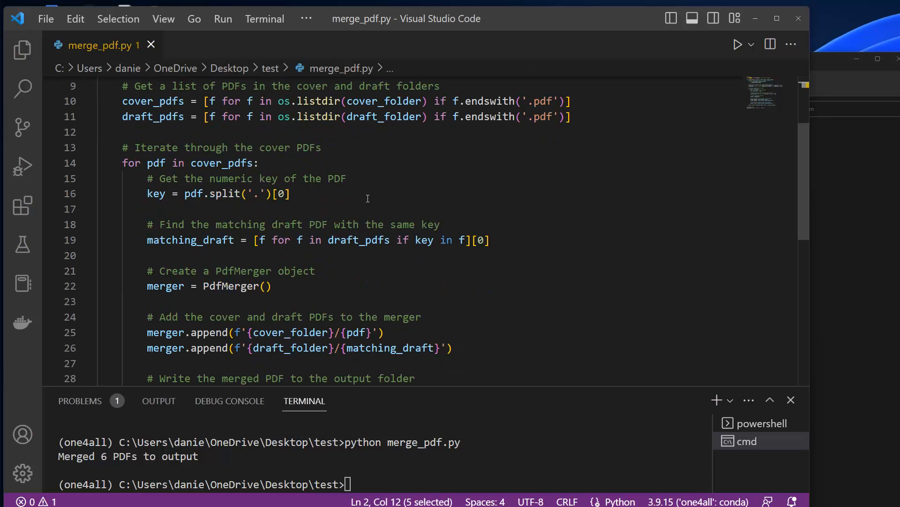